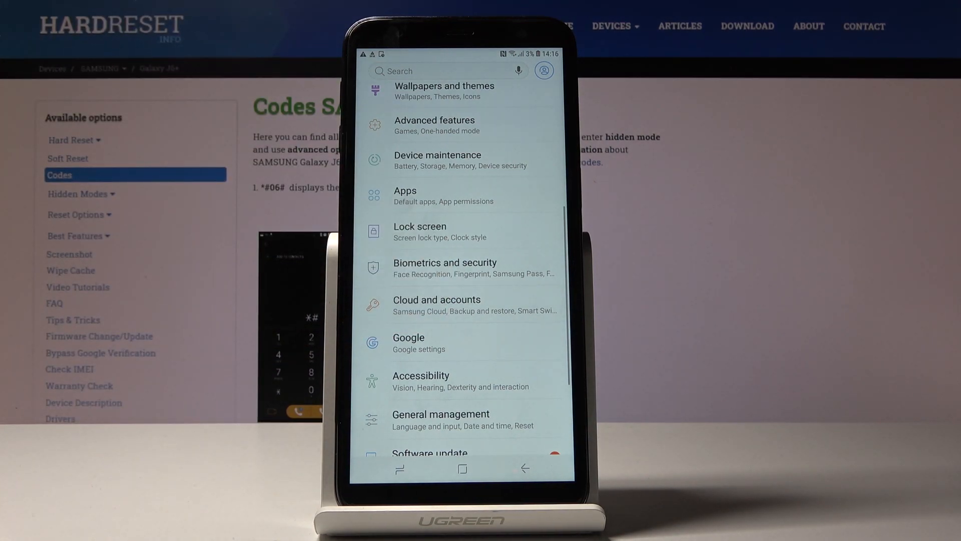
# Step: Navigate from Settings through Cloud and accounts to the Backup and restore page
pyautogui.click(437, 305)
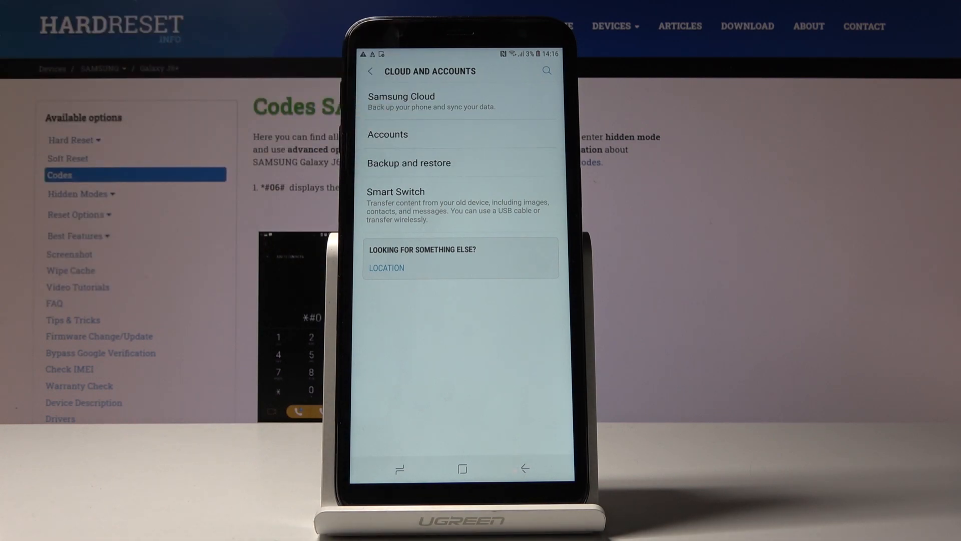
pyautogui.click(409, 163)
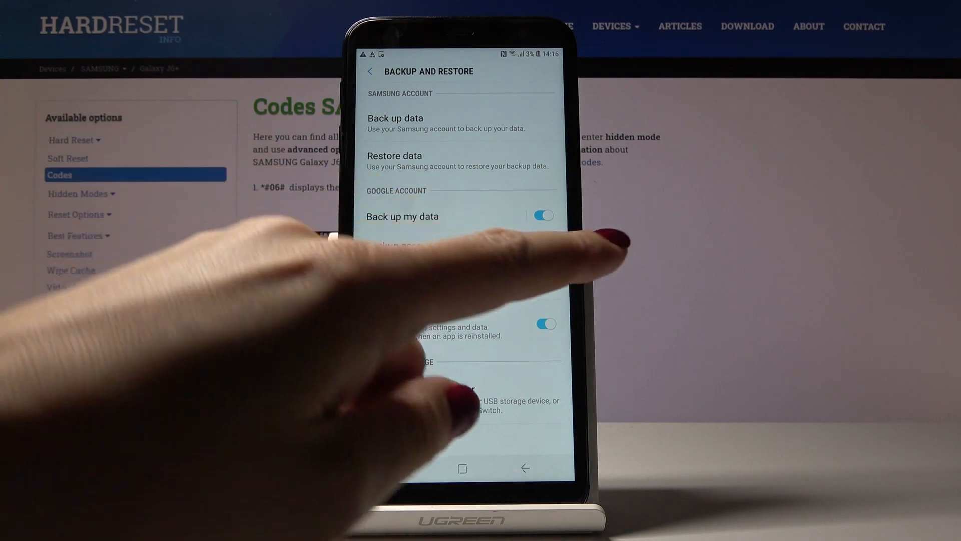
# Step: Choose Backup account under Google Account to start the Google sign-in
pyautogui.click(540, 215)
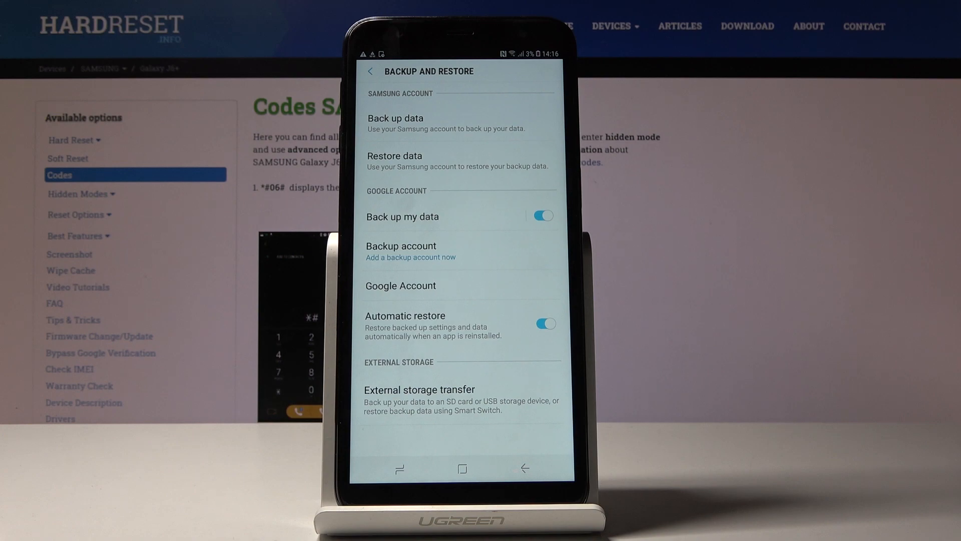
pyautogui.click(396, 122)
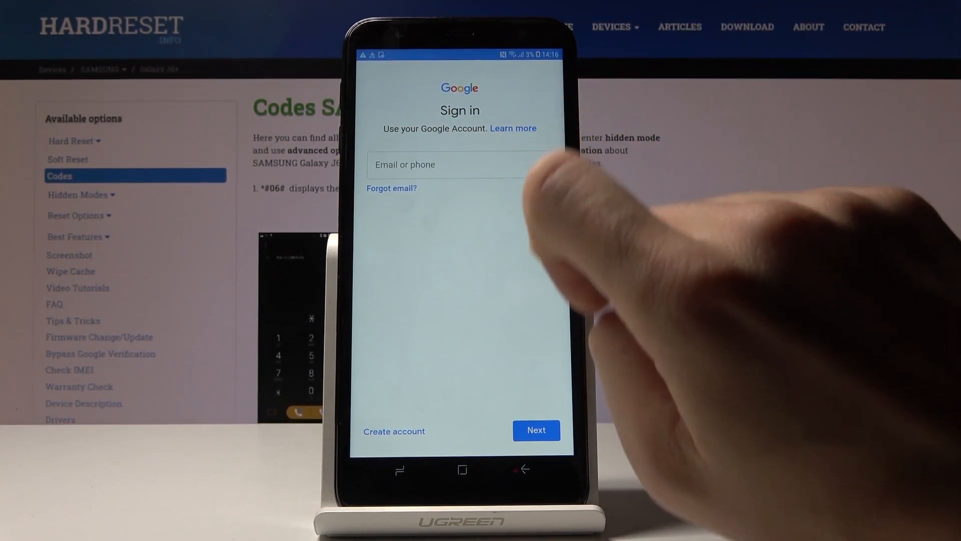
pyautogui.click(459, 164)
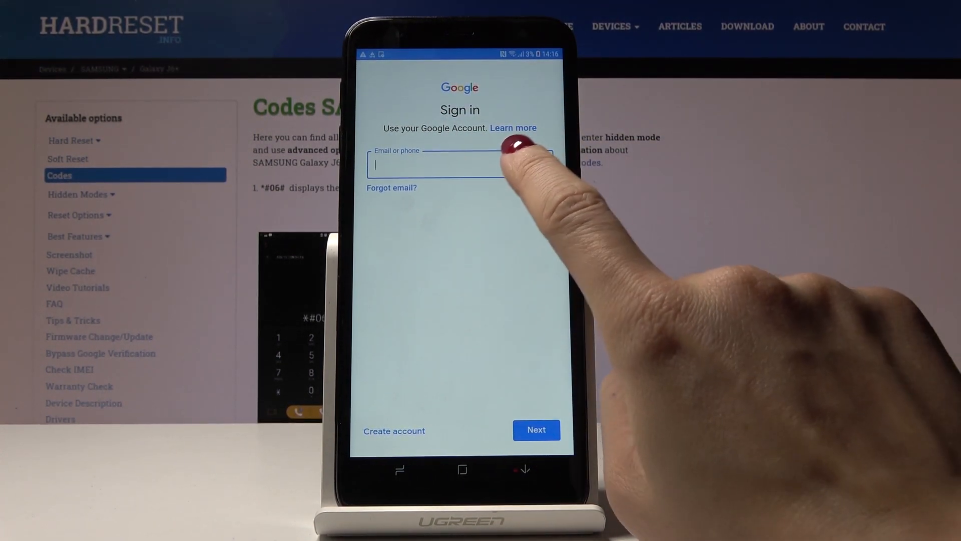
pyautogui.click(459, 164)
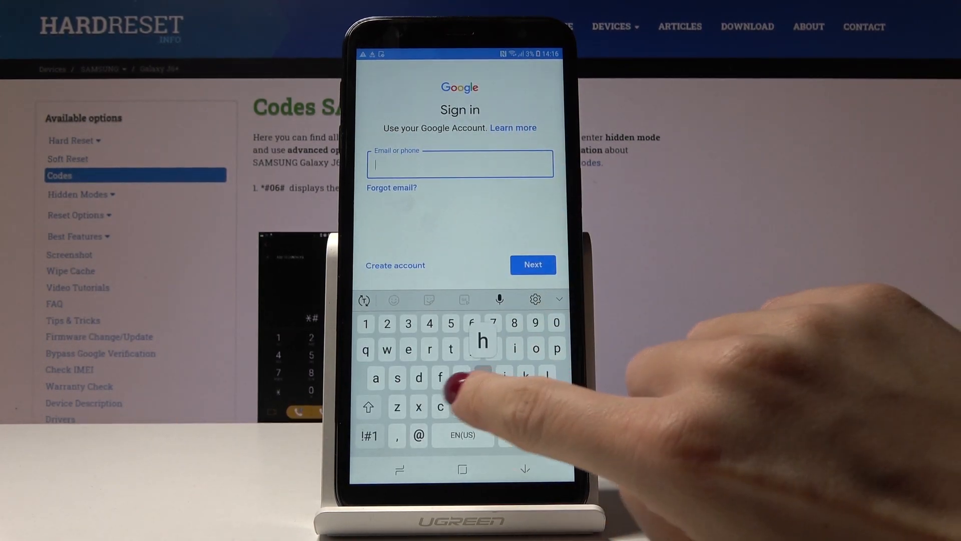
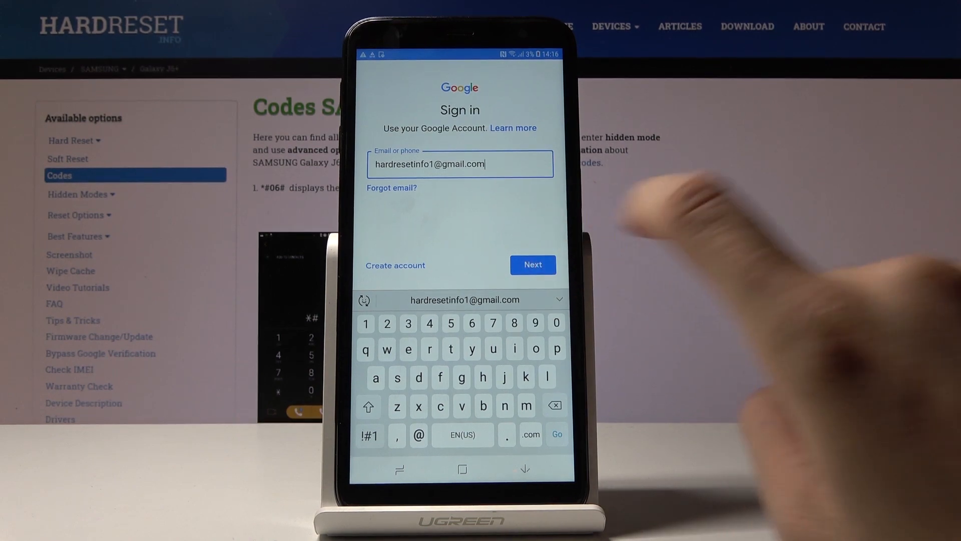
pyautogui.click(532, 264)
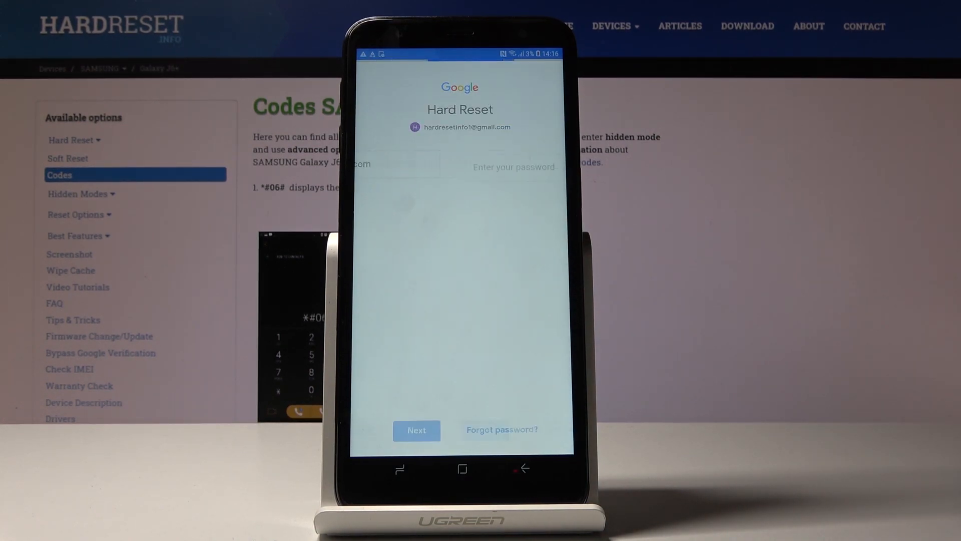
# Step: Enter the account password and continue to the terms of service
pyautogui.click(460, 167)
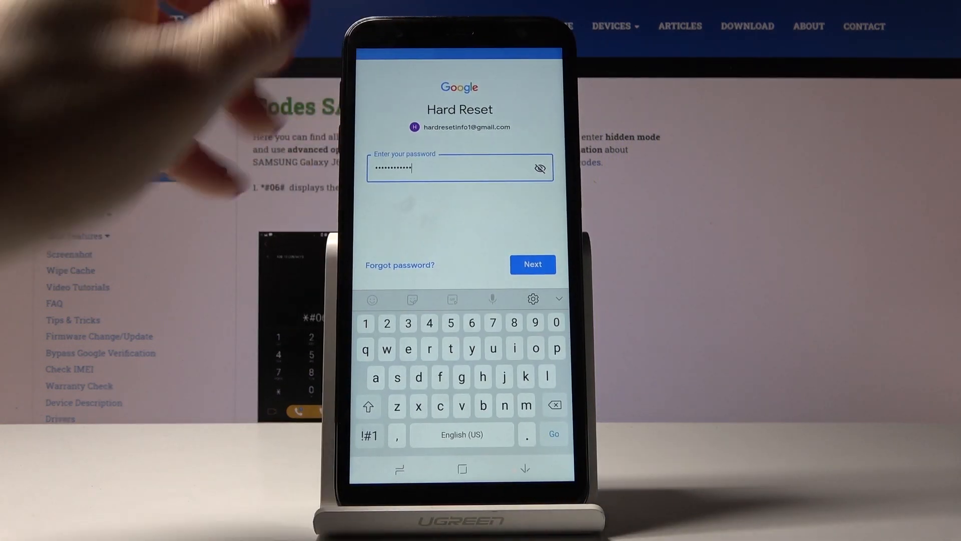
pyautogui.click(532, 264)
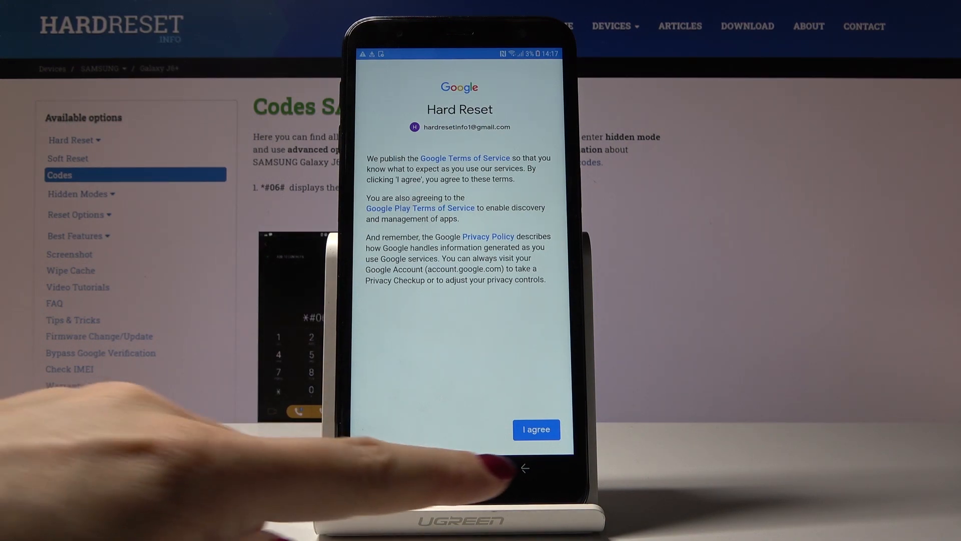
# Step: Agree to Google terms, accept services with Drive backup on, confirm, and return home
pyautogui.click(535, 429)
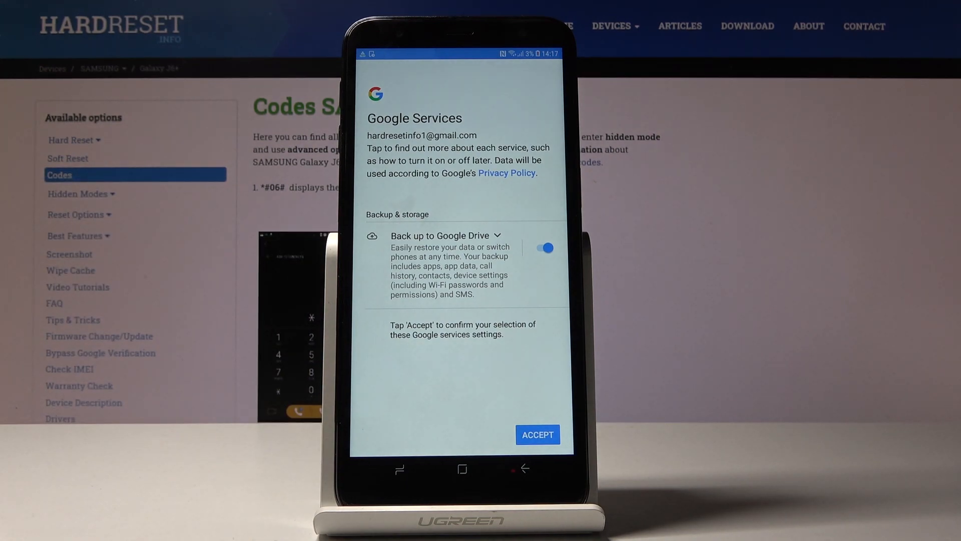
pyautogui.click(445, 235)
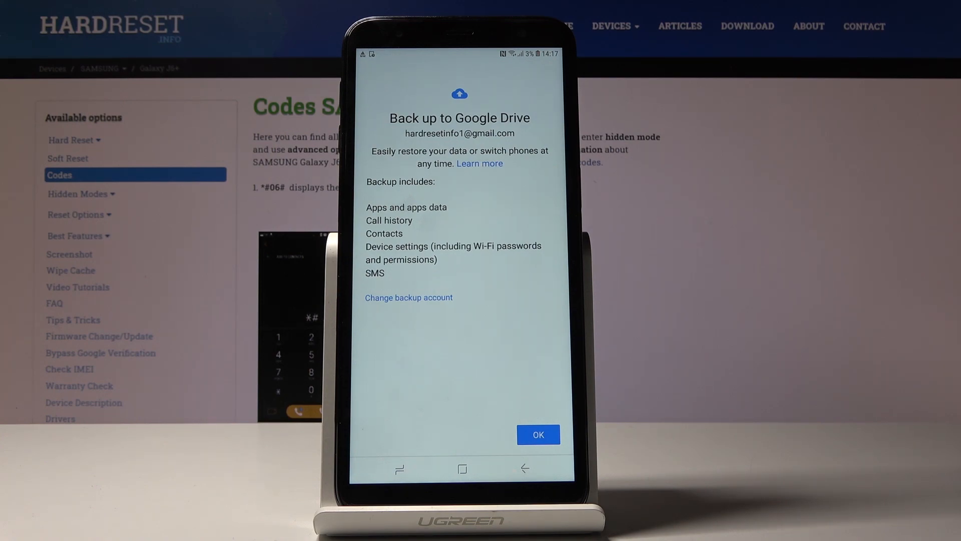
pyautogui.click(538, 434)
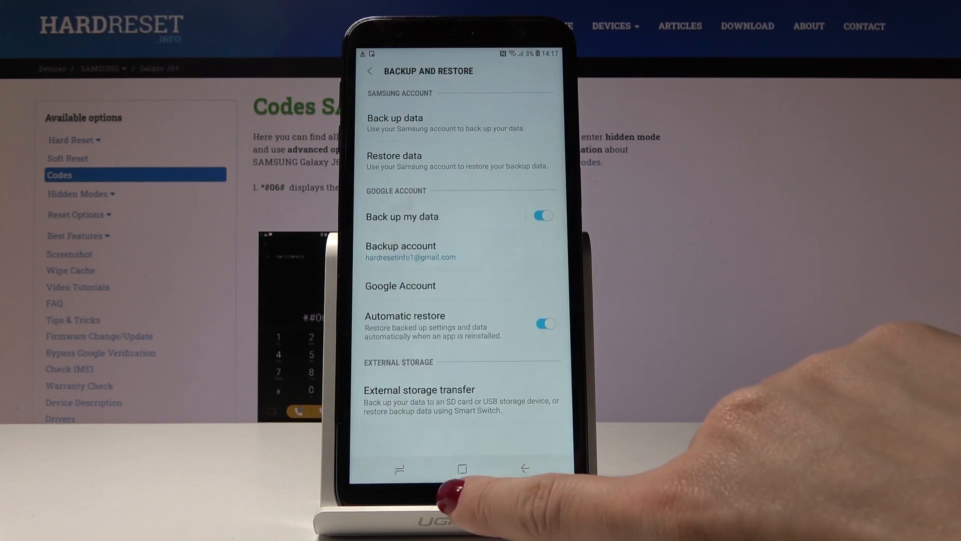
pyautogui.click(461, 469)
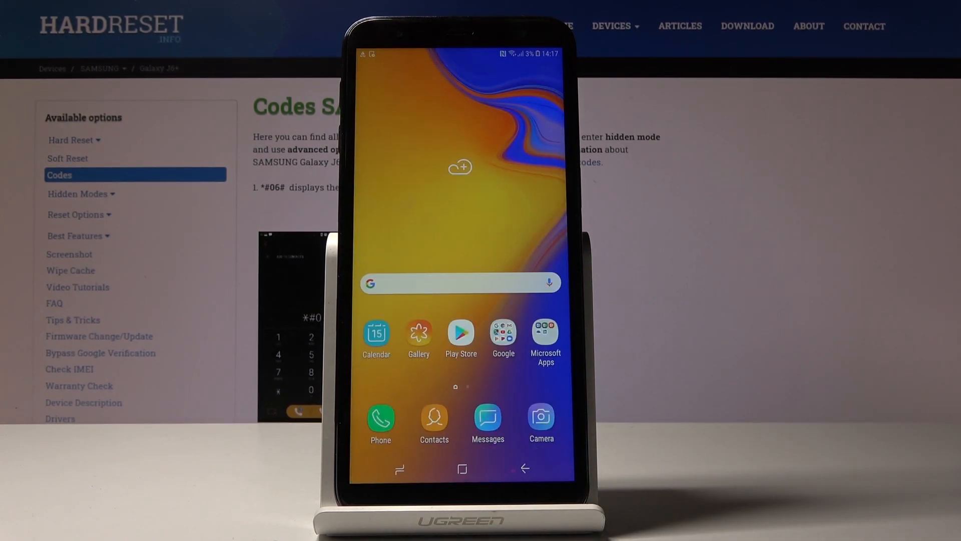